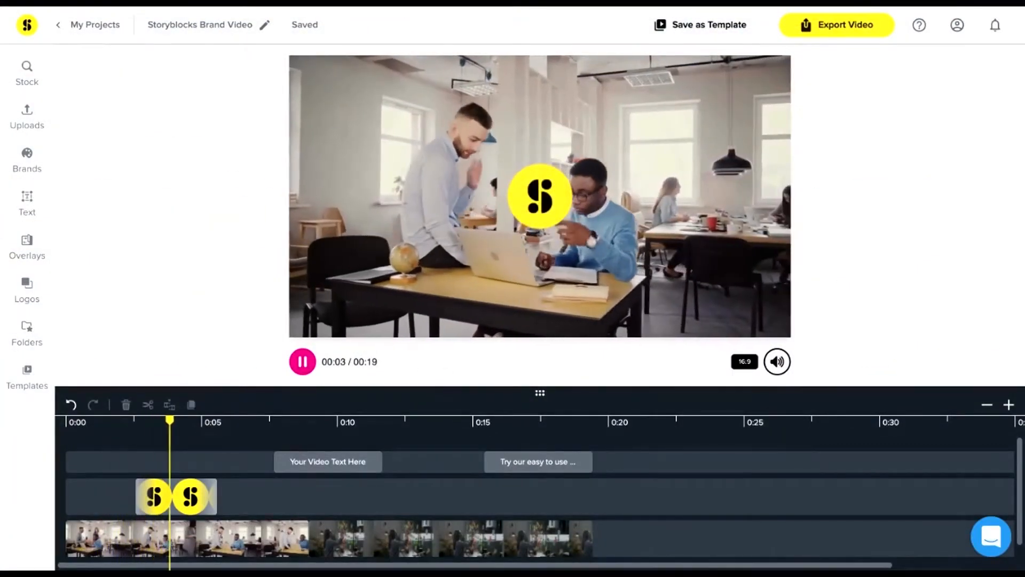
Select the 'Your Video Text Here' title, show its Text Properties and begin retyping it with 'We'.
left_click(350, 421)
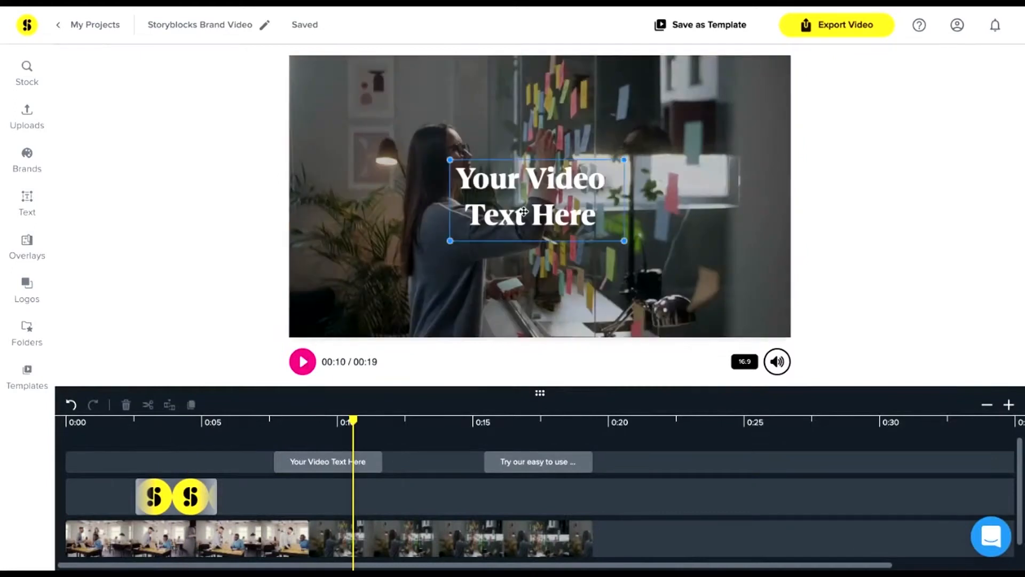
left_click(328, 461)
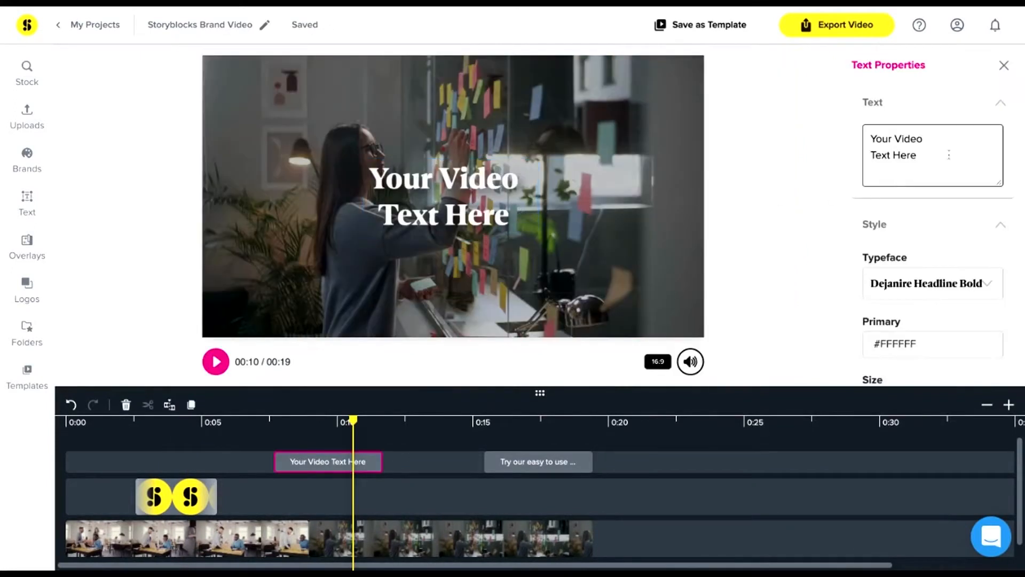
type("We")
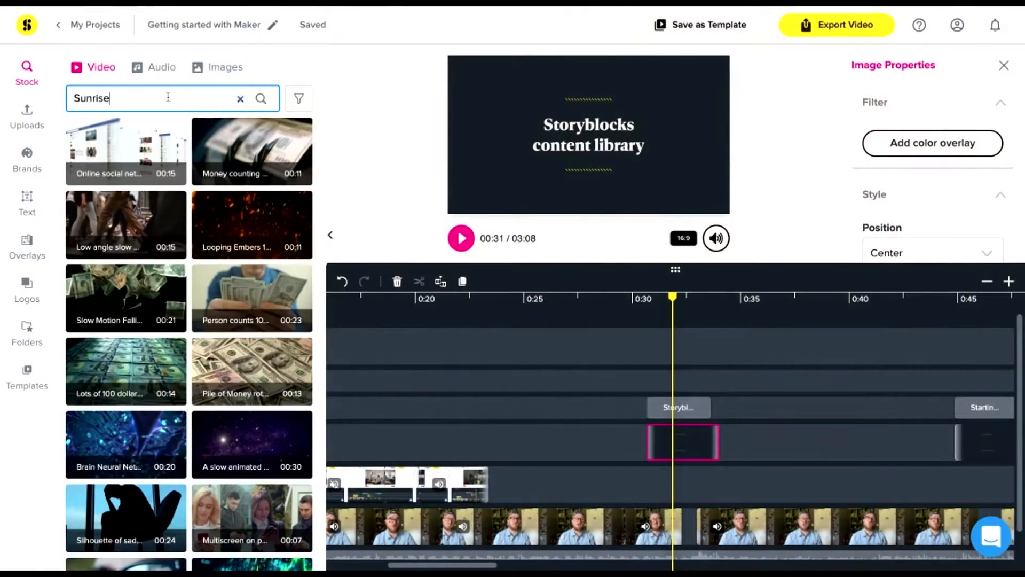
Search stock video for Sunrise, then browse the uploaded clips down to Load More.
left_click(261, 98)
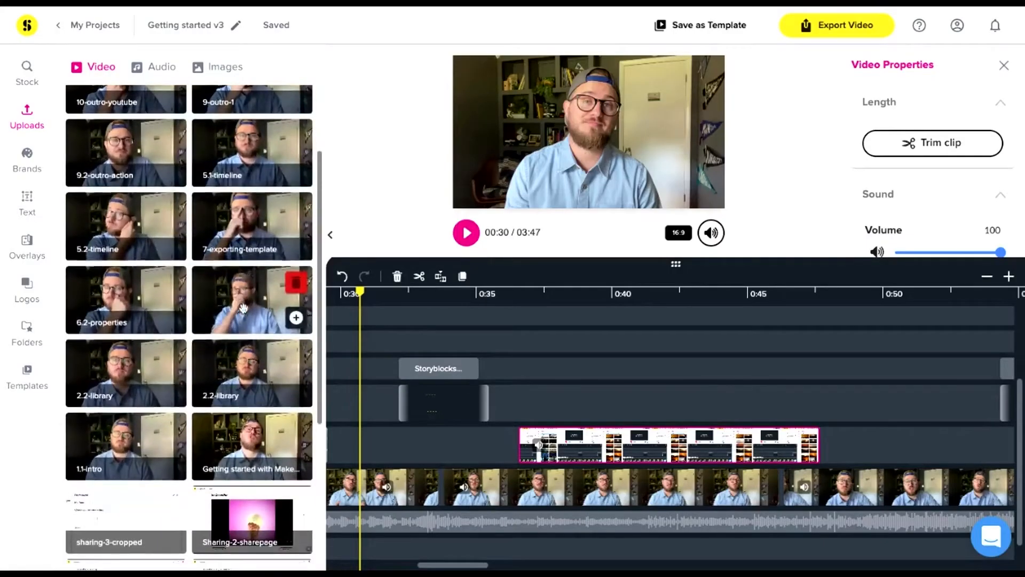
scroll("down", 3)
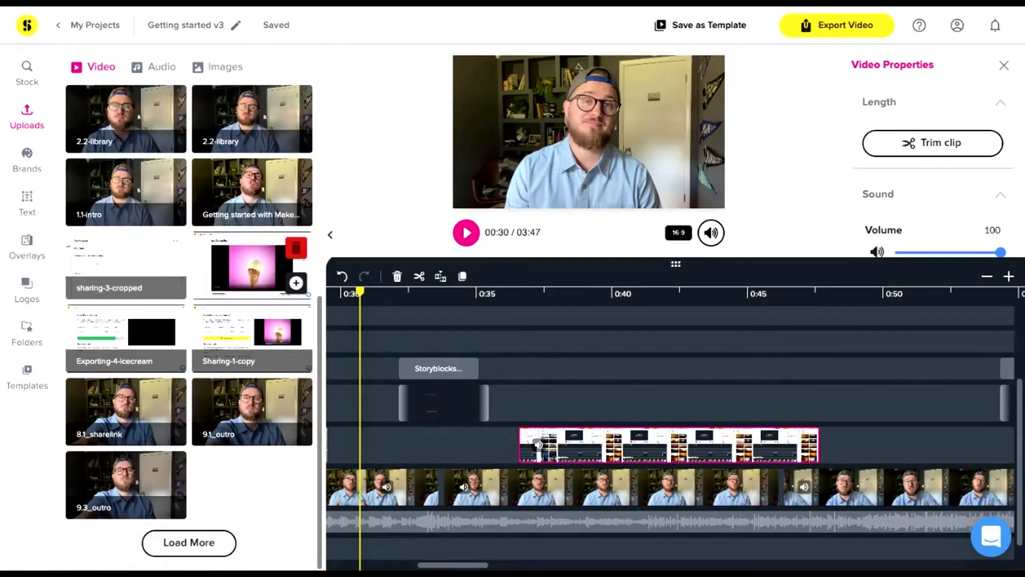
scroll("down", 3)
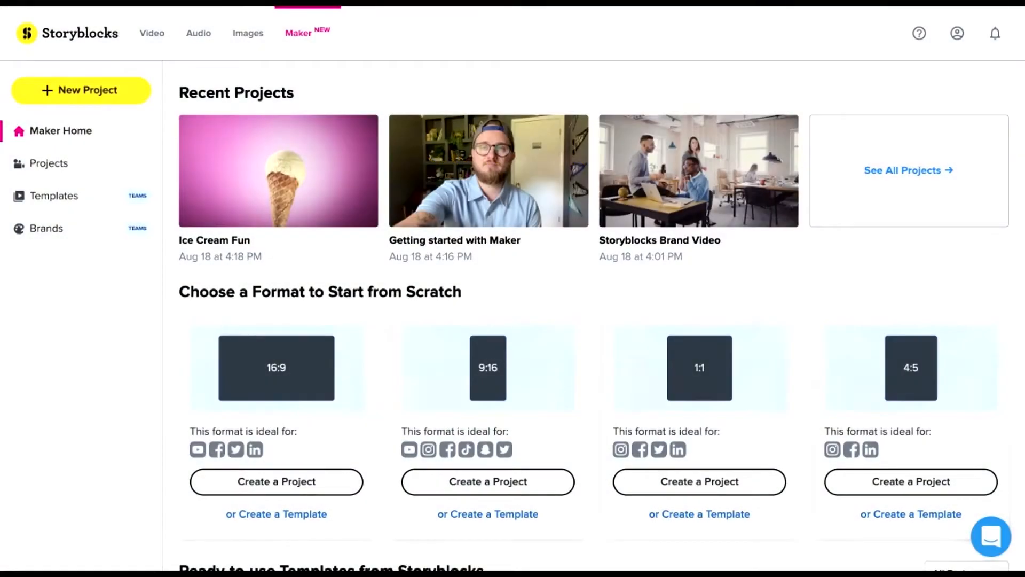
Browse the Maker Home templates and reopen the Ice Cream Fun project with its first text clip selected.
scroll("down", 3)
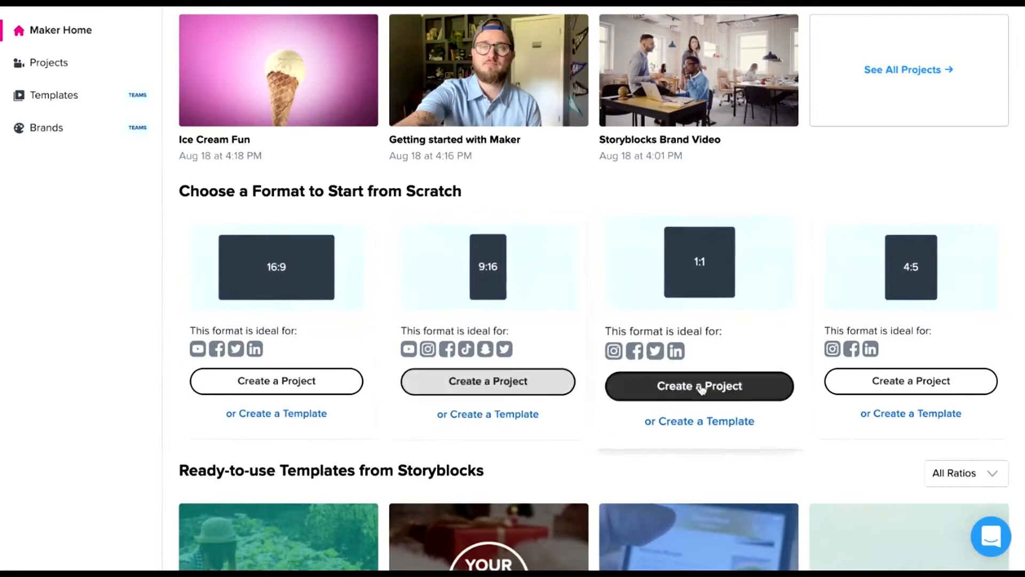
scroll("down", 3)
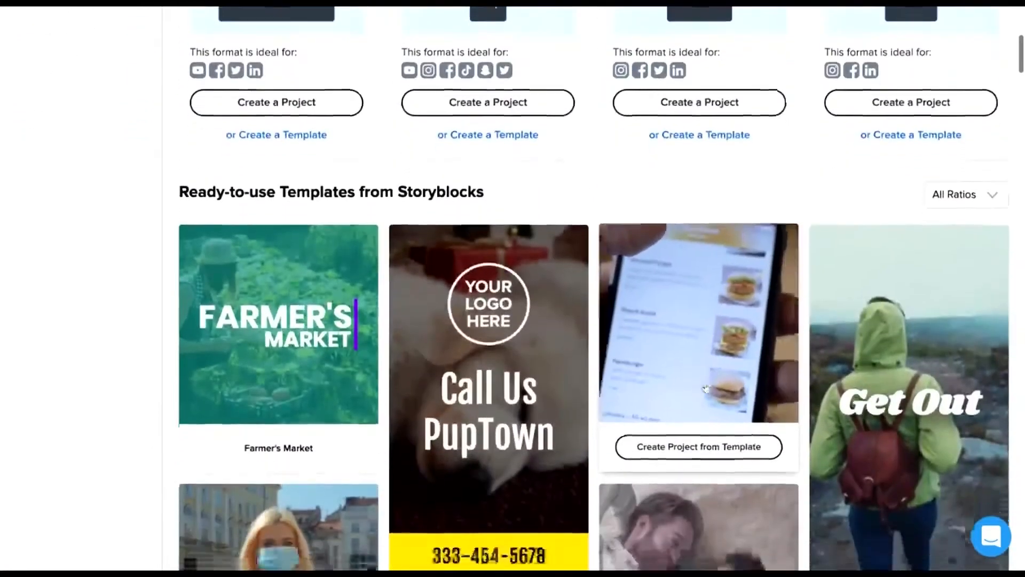
scroll("down", 3)
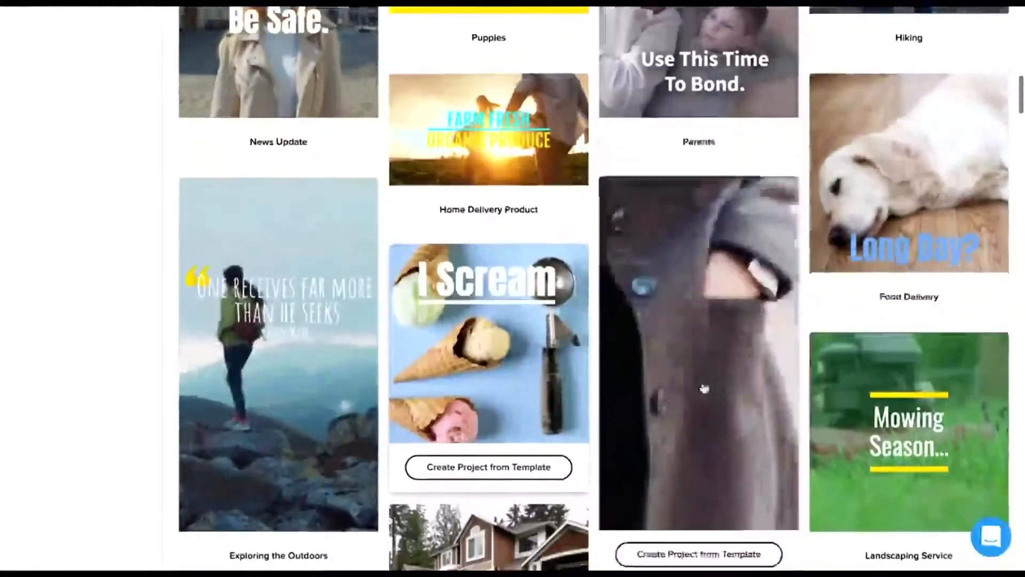
left_click(488, 467)
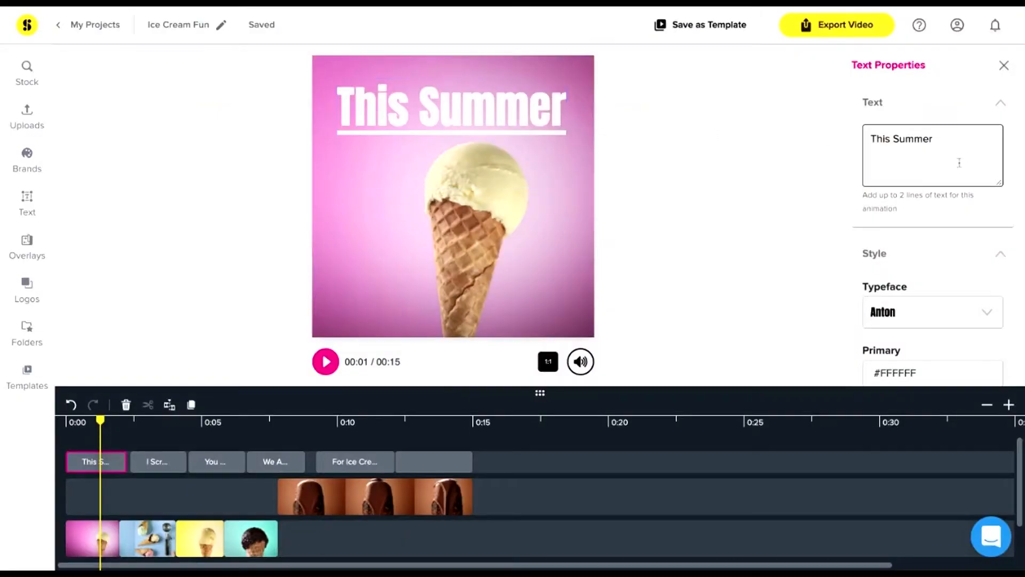
Replace the opening title 'This Summer' with 'This Weekend'.
type("This Wee")
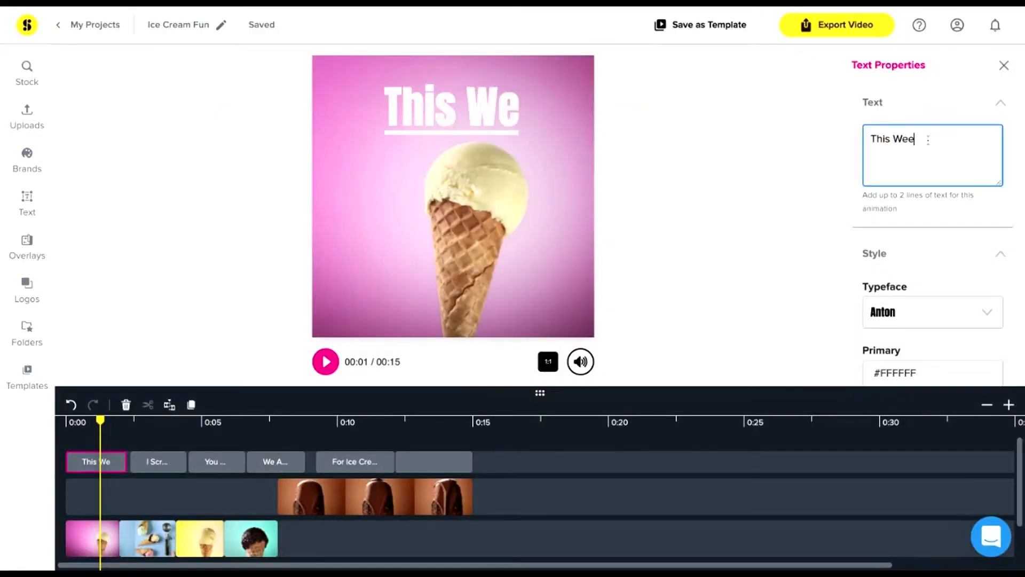
type("kend")
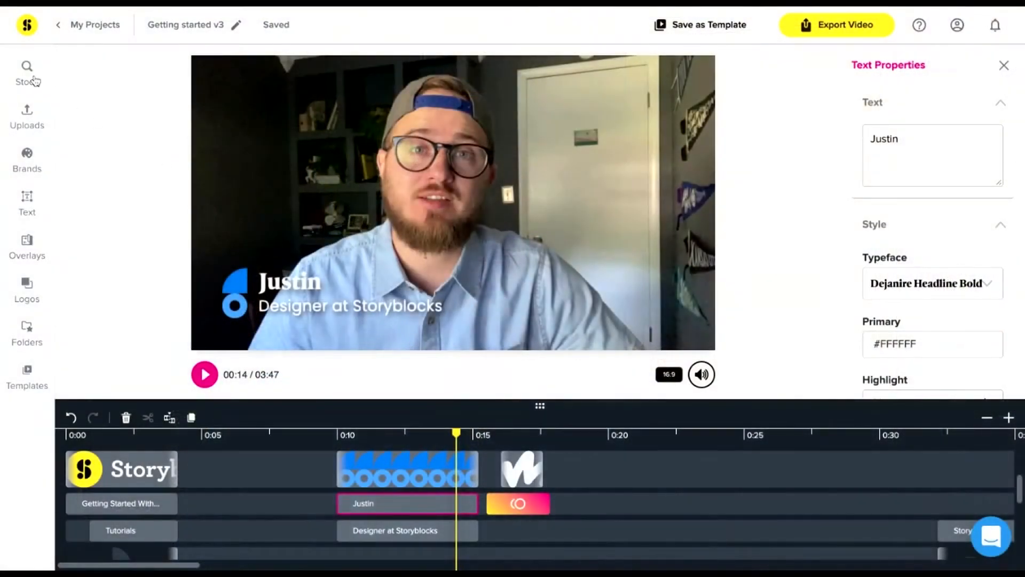
Play the video, pause on the pink logo overlay and drag it to a new spot in the frame.
left_click(27, 72)
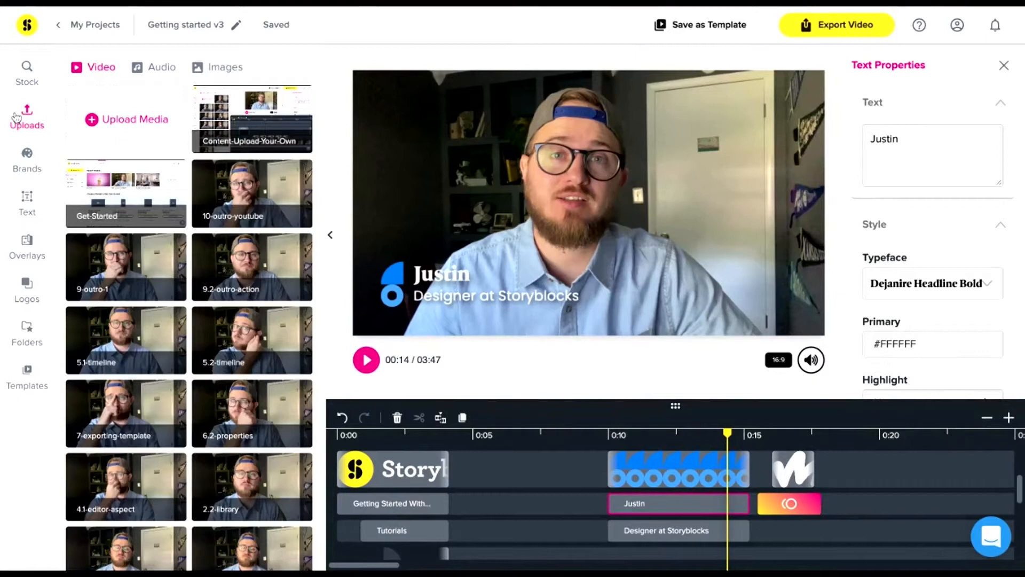
left_click(27, 203)
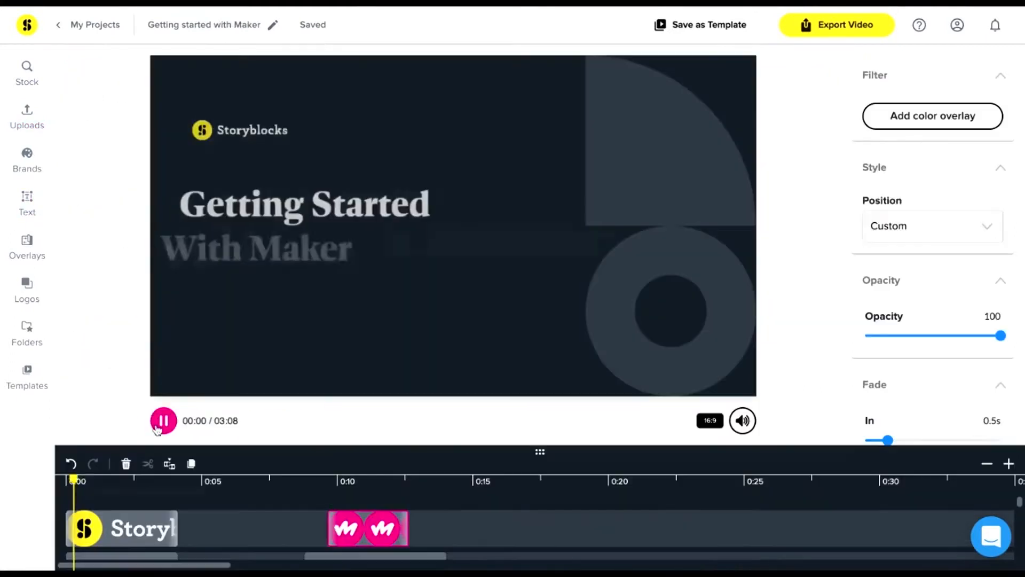
left_click(162, 421)
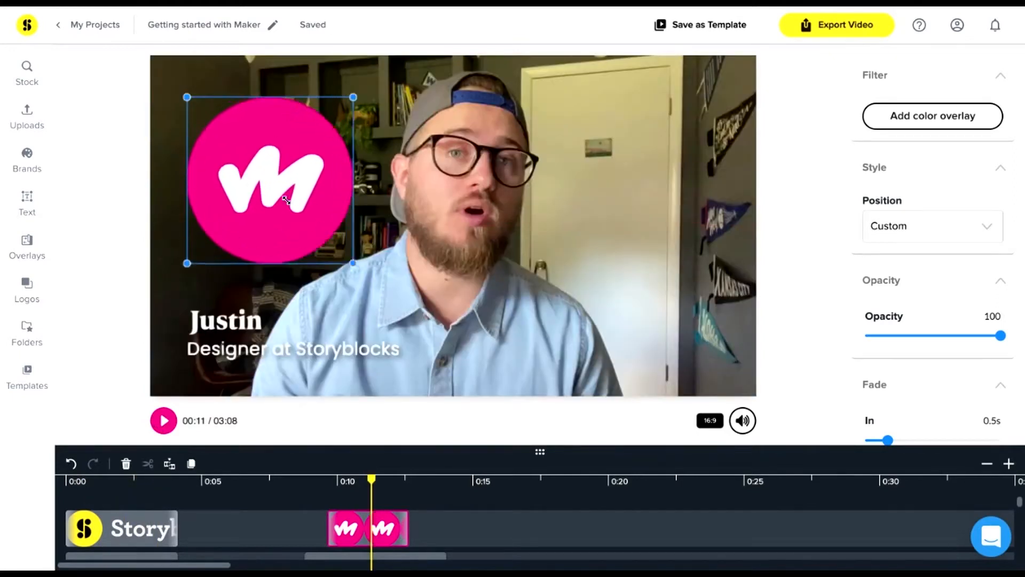
left_click_drag(268, 183, 392, 190)
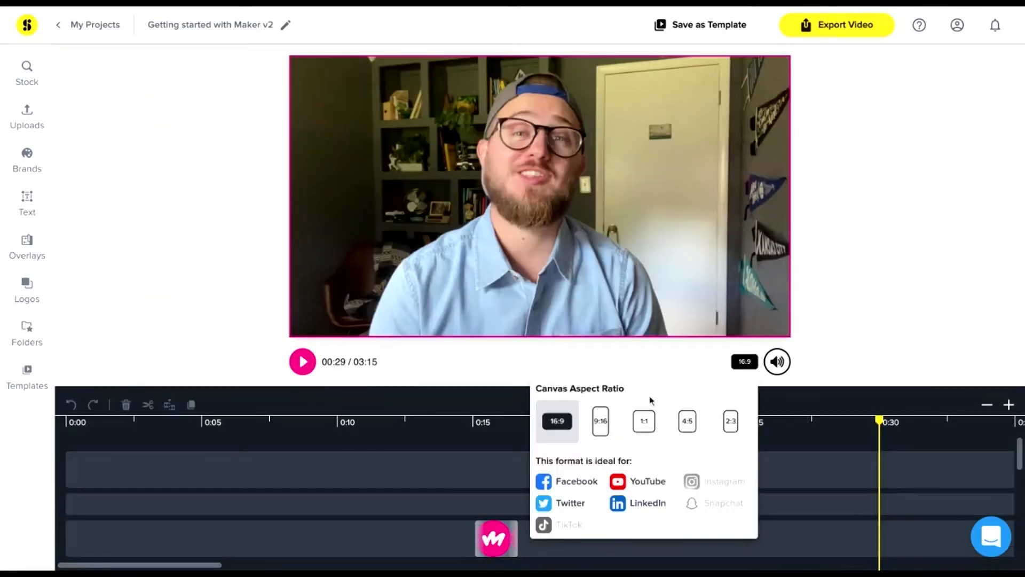
Switch the canvas from 16:9 to the 4:5 aspect ratio.
left_click(687, 421)
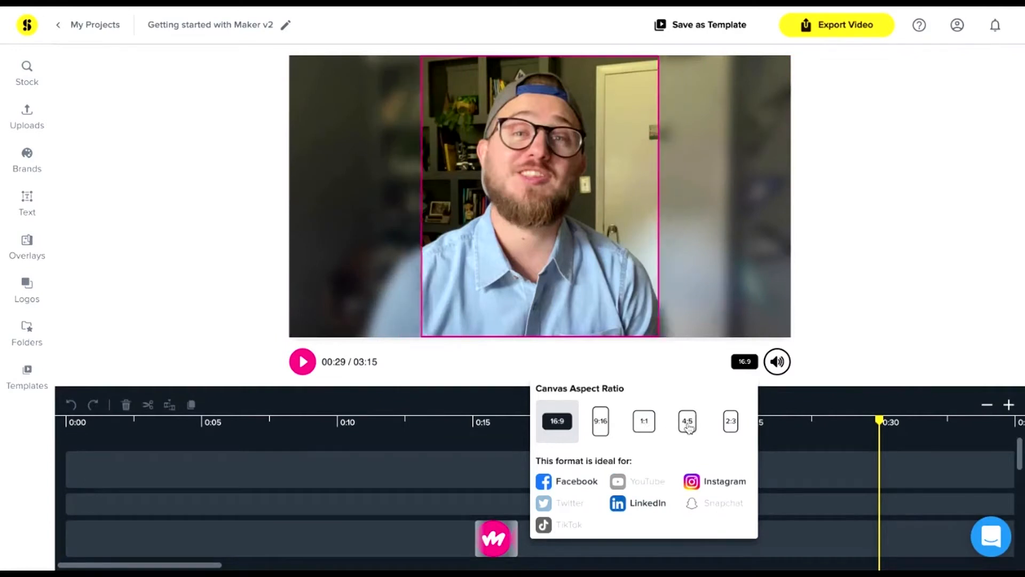
left_click(301, 361)
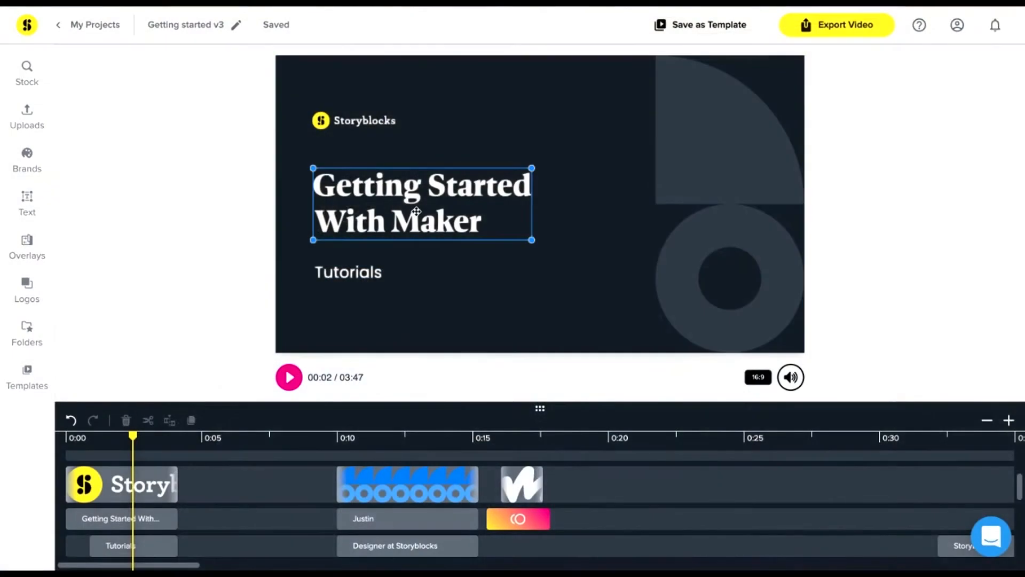
Give the 'Getting Started With Maker' title a new brand typeface.
left_click(121, 518)
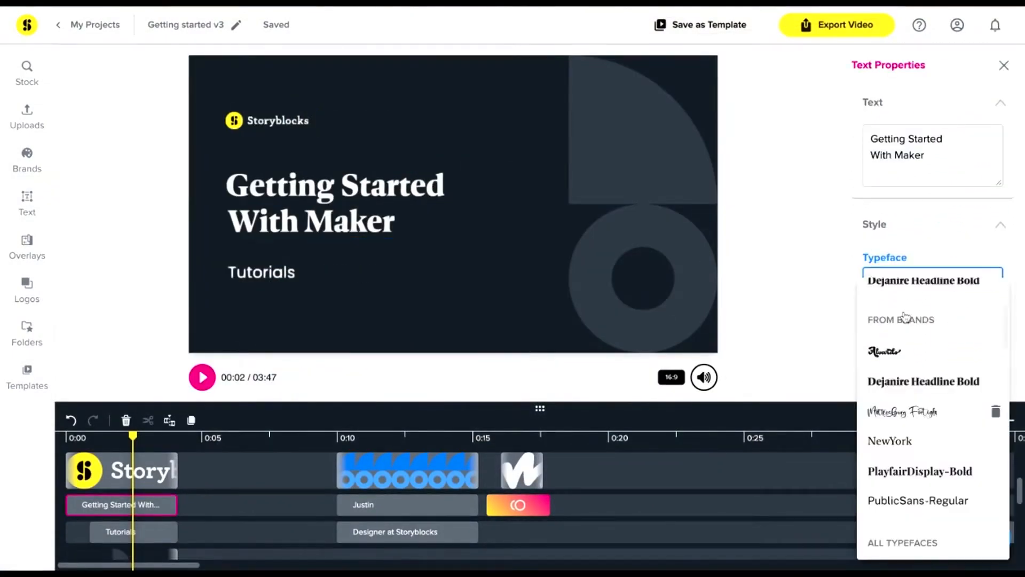
left_click(887, 531)
type("Ge")
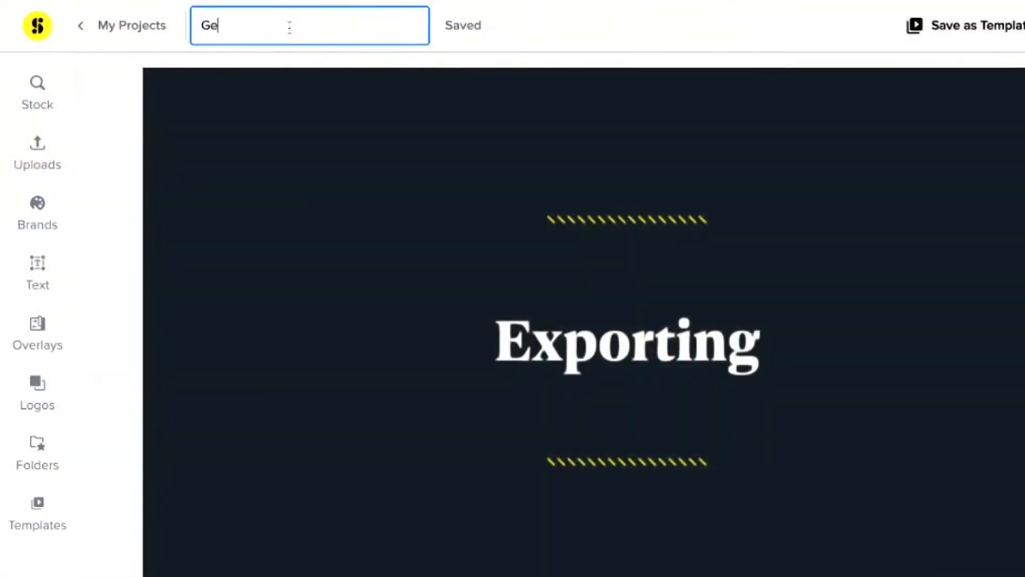
Name and save the project as the 'Getting started Template', then move on to exporting.
type("tting started v3")
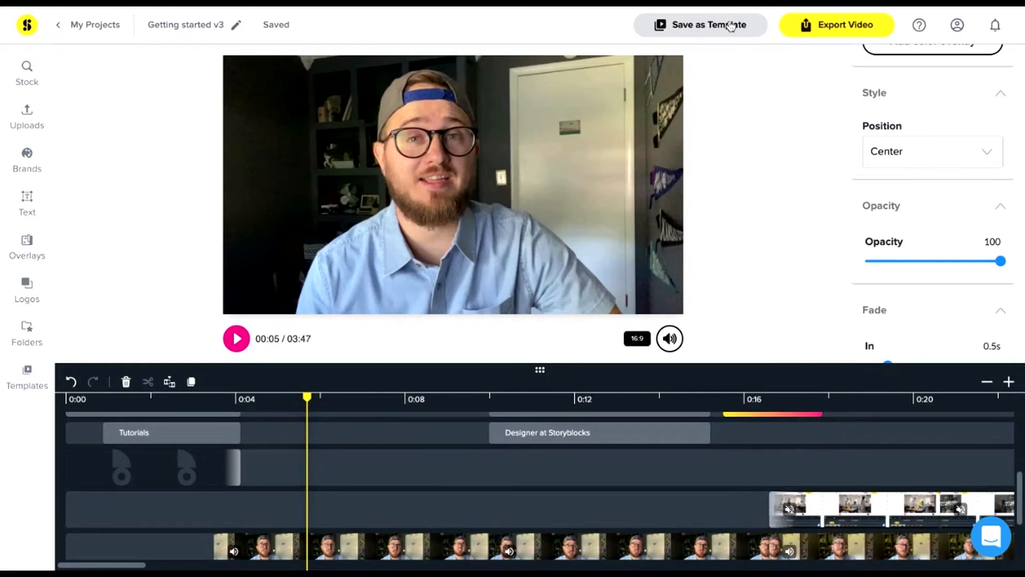
left_click(701, 25)
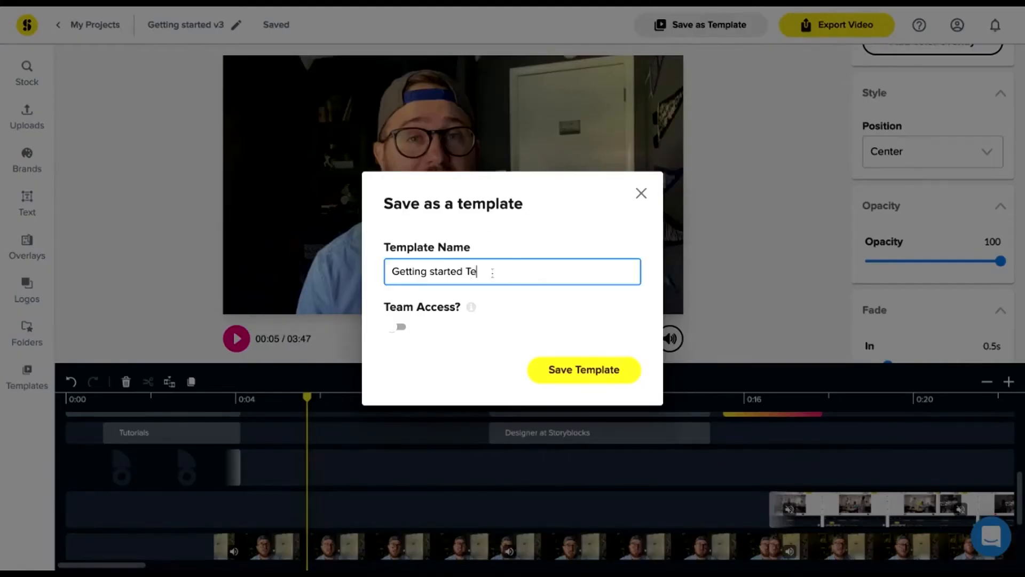
type("mplate")
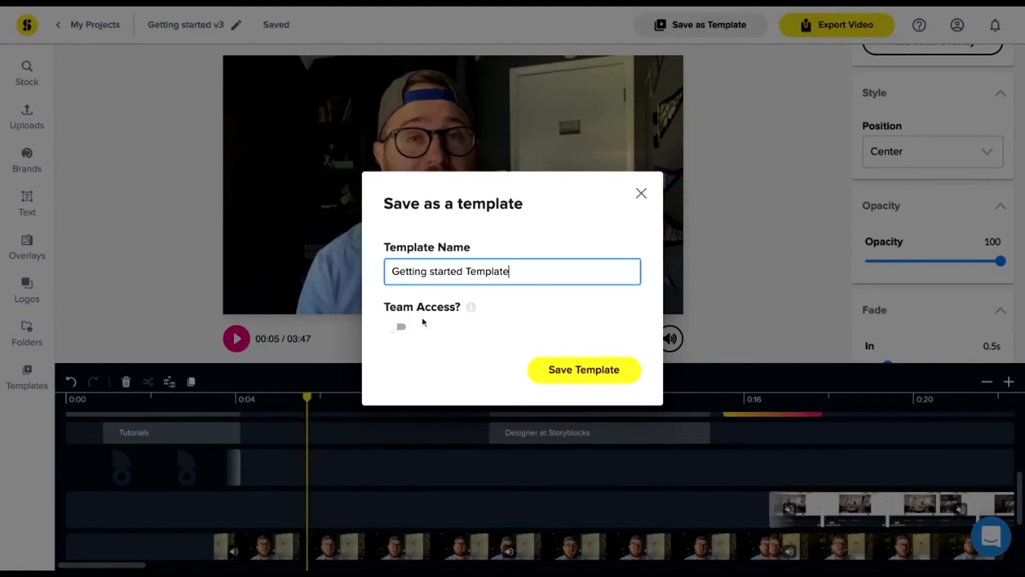
left_click(641, 194)
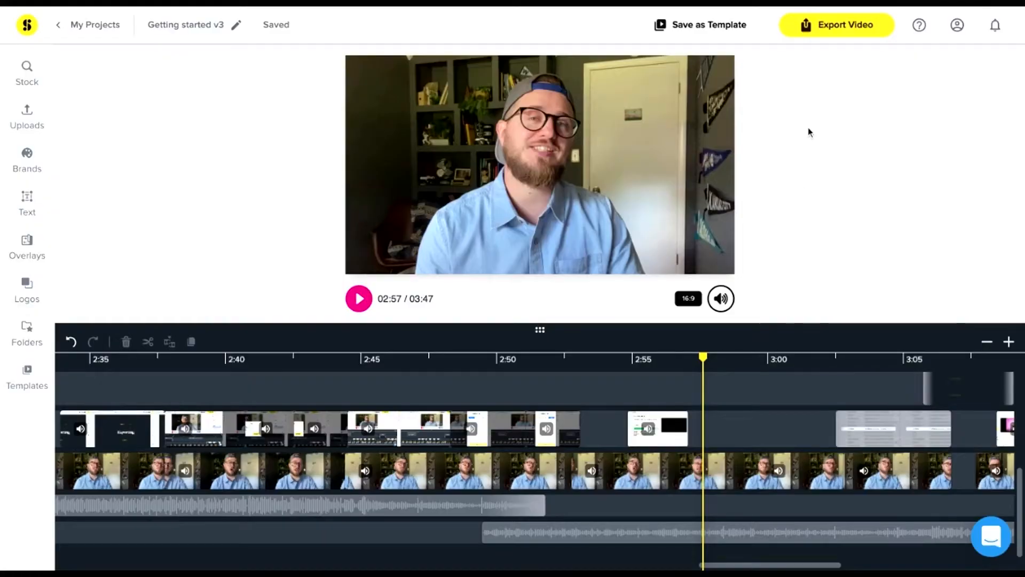
left_click(838, 24)
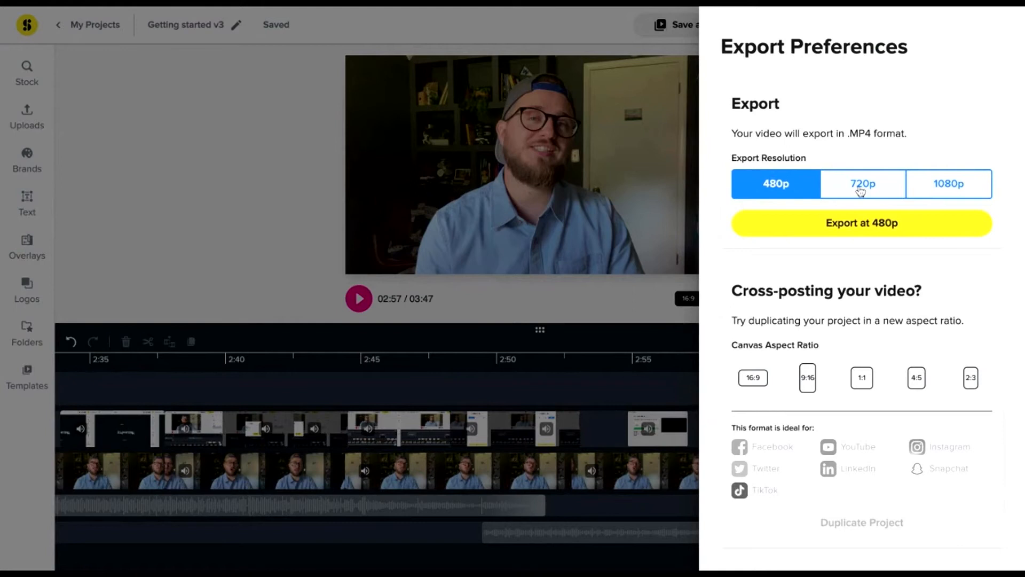
Choose 1080p in Export Preferences and launch the 1080p export.
left_click(948, 184)
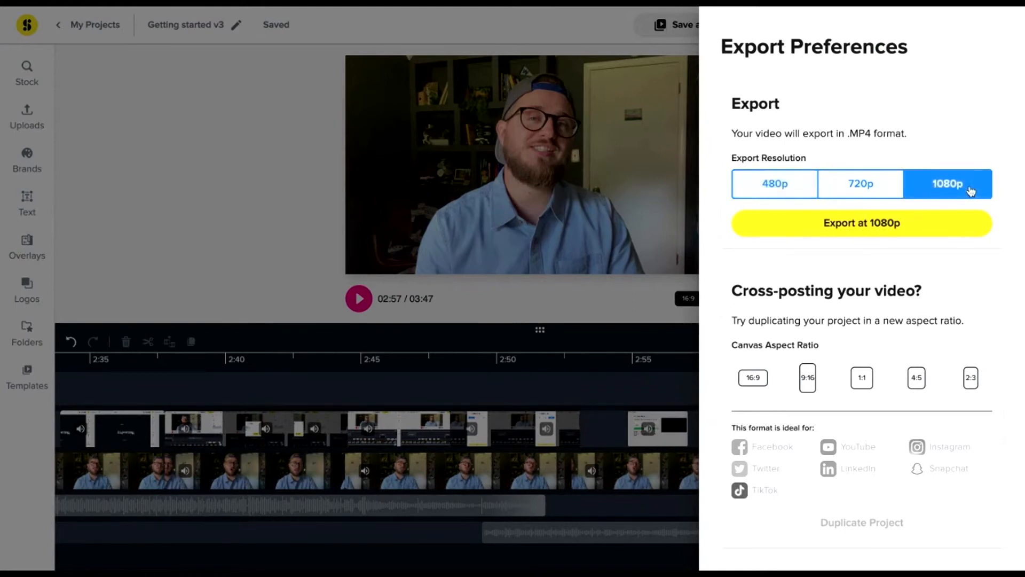
mouse_move(934, 292)
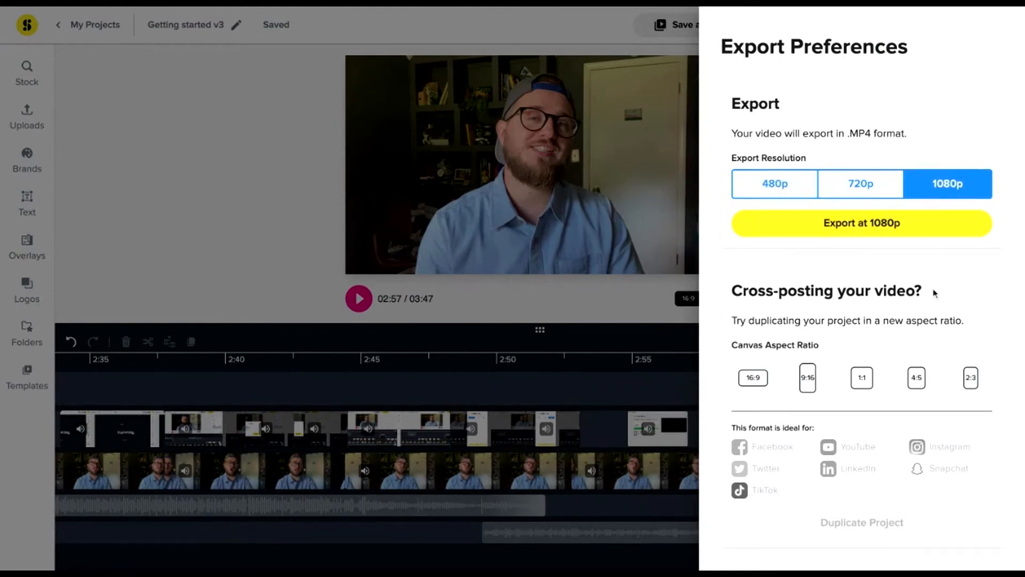
left_click(861, 222)
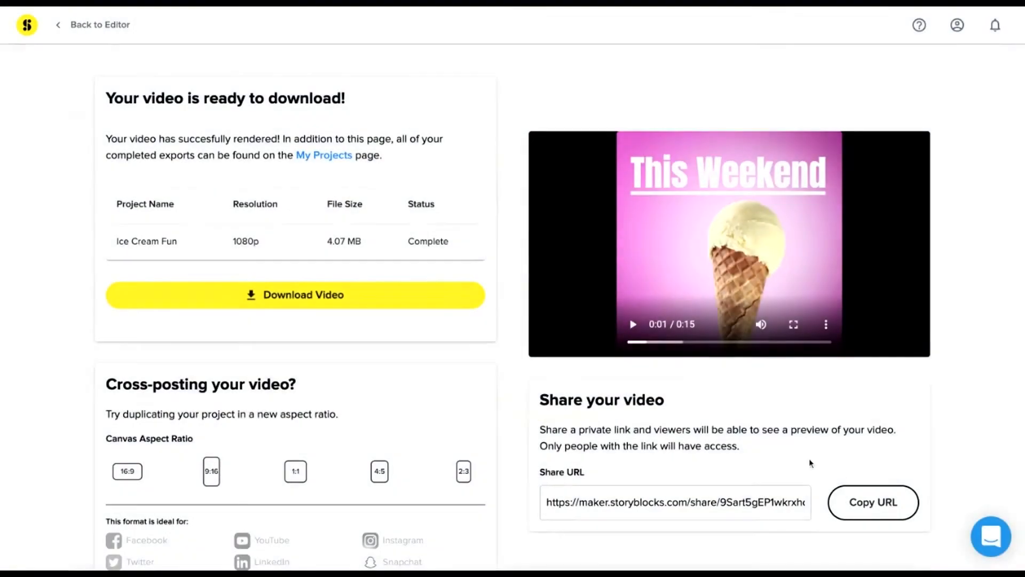
Copy the finished video's private Share URL.
left_click(873, 502)
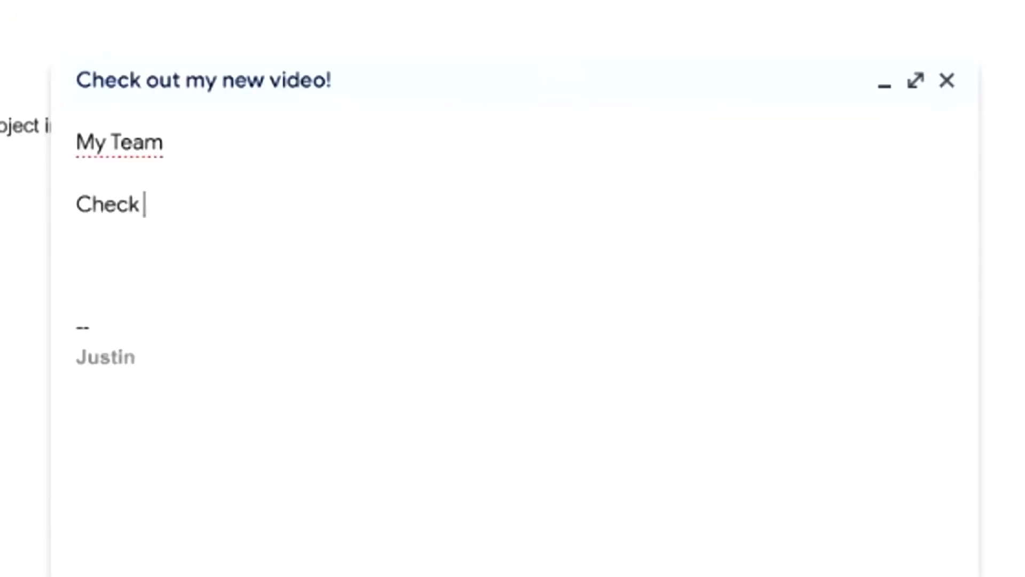
Write "Check out my new video!" in the Gmail body ahead of the pasted share link.
type("out my new vid")
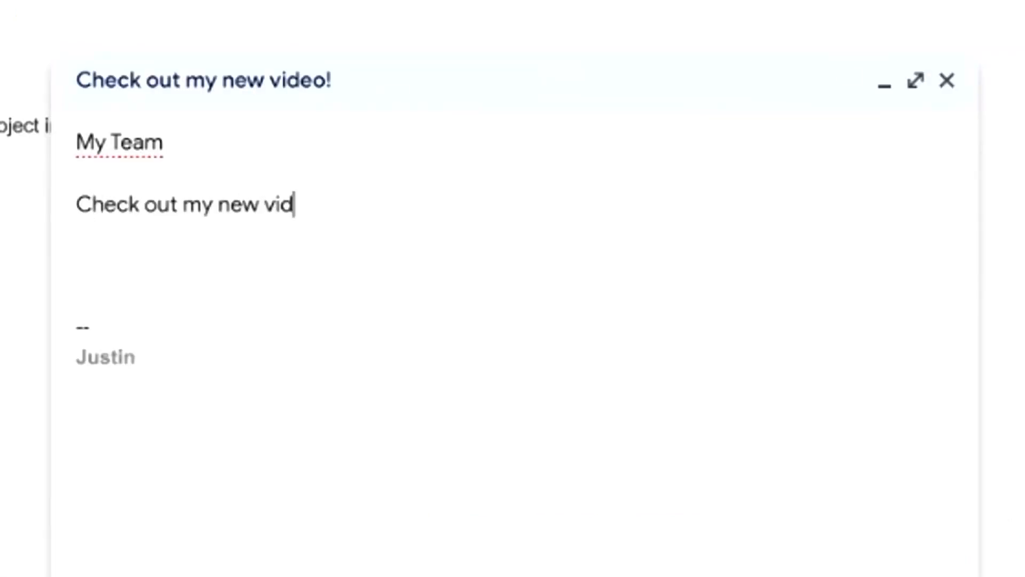
type("eo!")
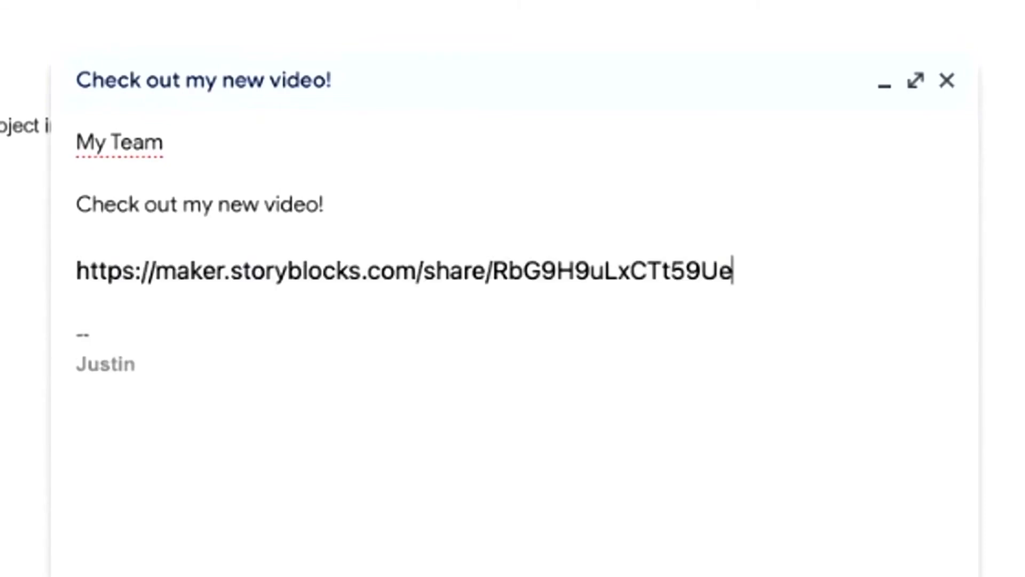